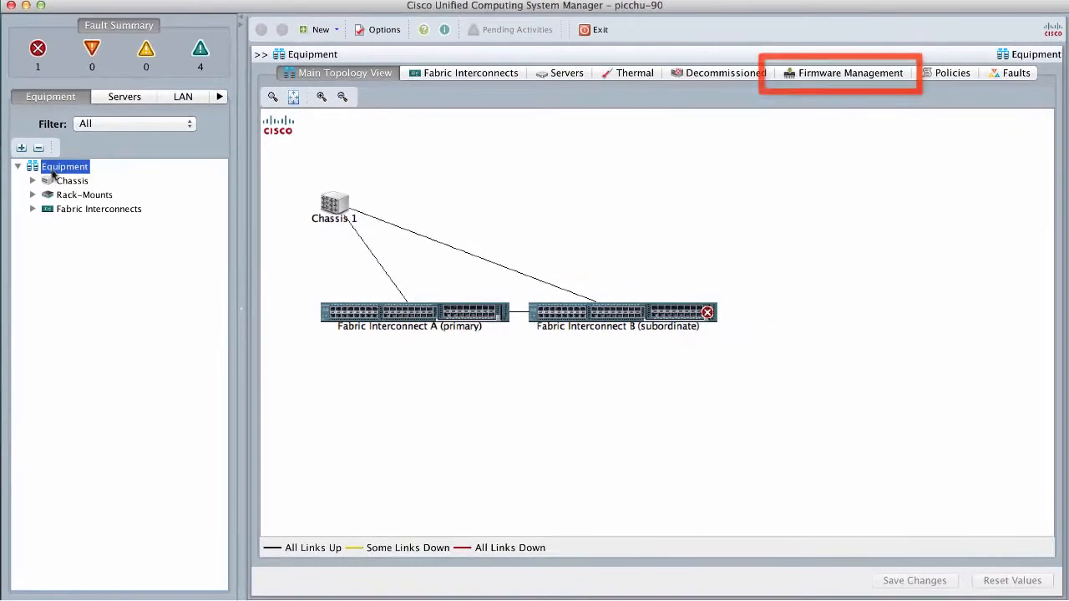
# Step: Bring up the Activate Firmware dialog from Equipment > Firmware Management > Installed Firmware
pyautogui.click(850, 73)
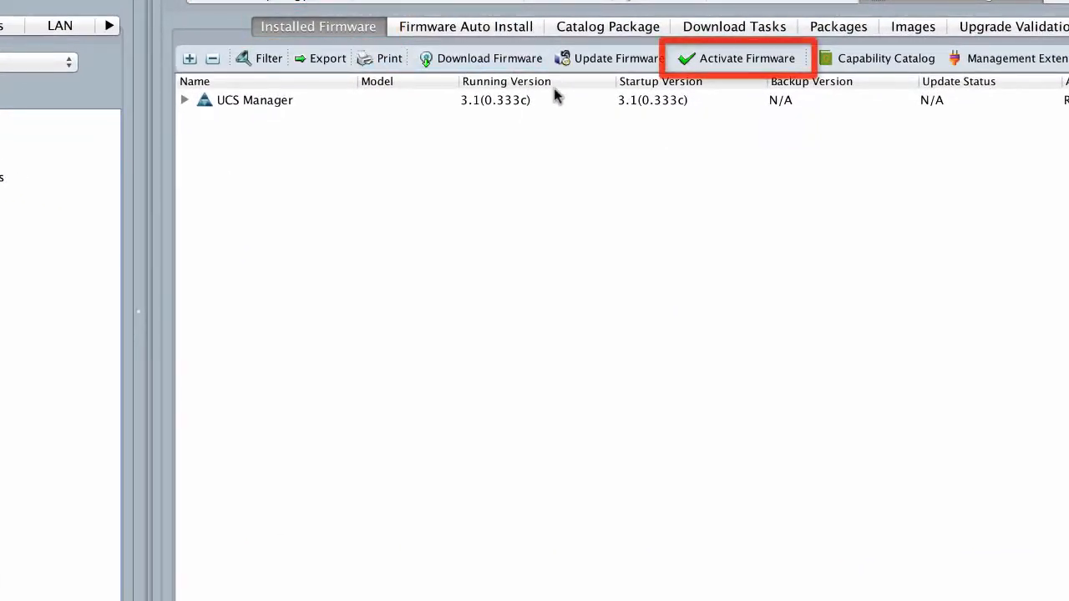
pyautogui.click(735, 57)
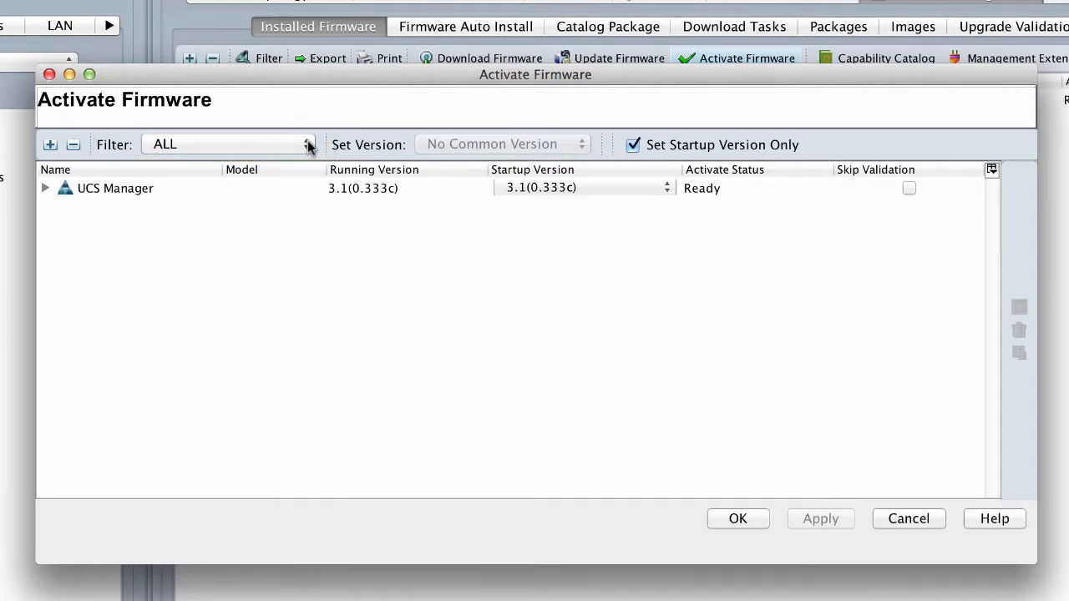
# Step: Filter the Activate Firmware list to Fabric Interconnects, showing Kernel and System versions
pyautogui.click(307, 143)
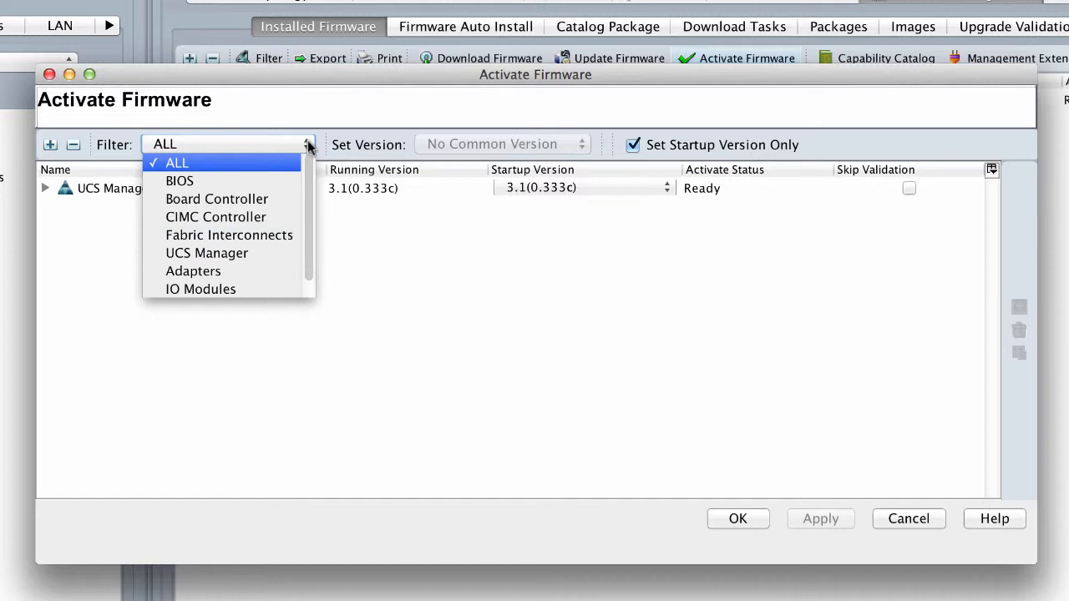
pyautogui.click(229, 234)
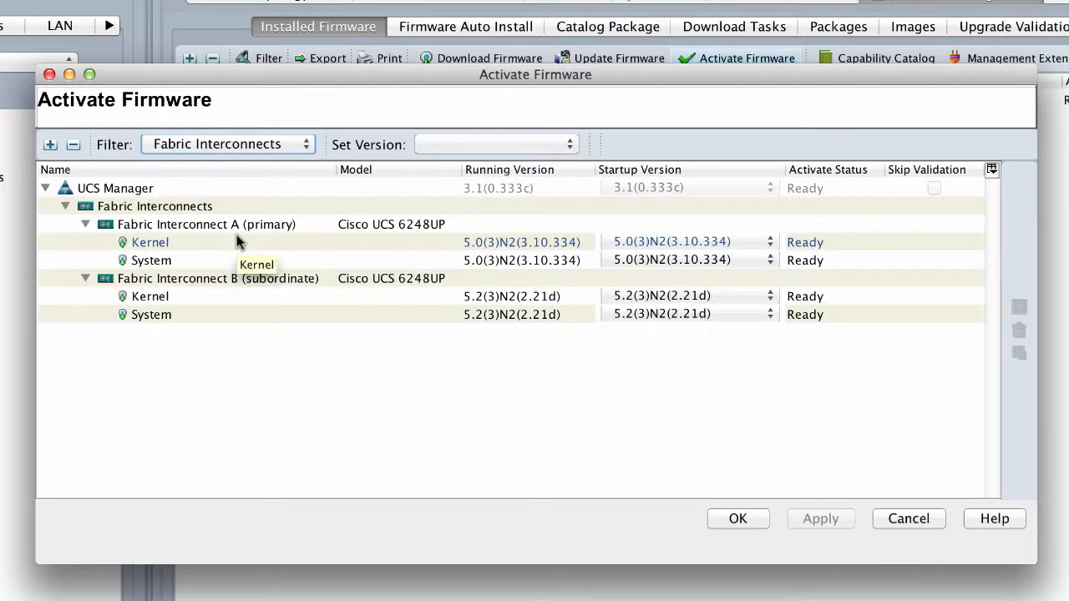
pyautogui.click(217, 277)
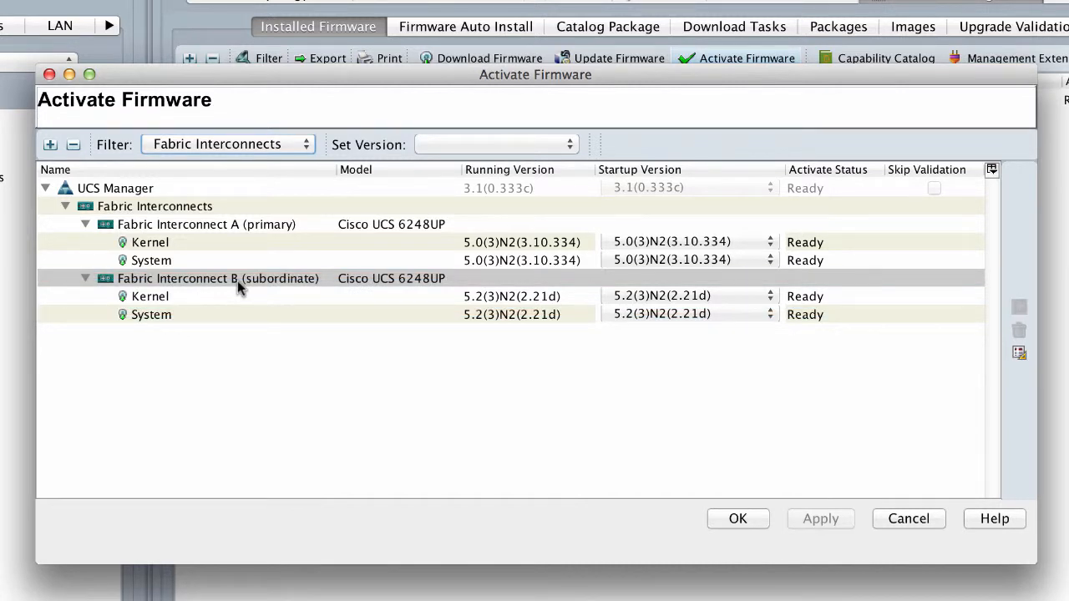
# Step: Set Fabric Interconnect B's Kernel and System startup versions to 5.0(3)N2(3.10.334)
pyautogui.click(217, 277)
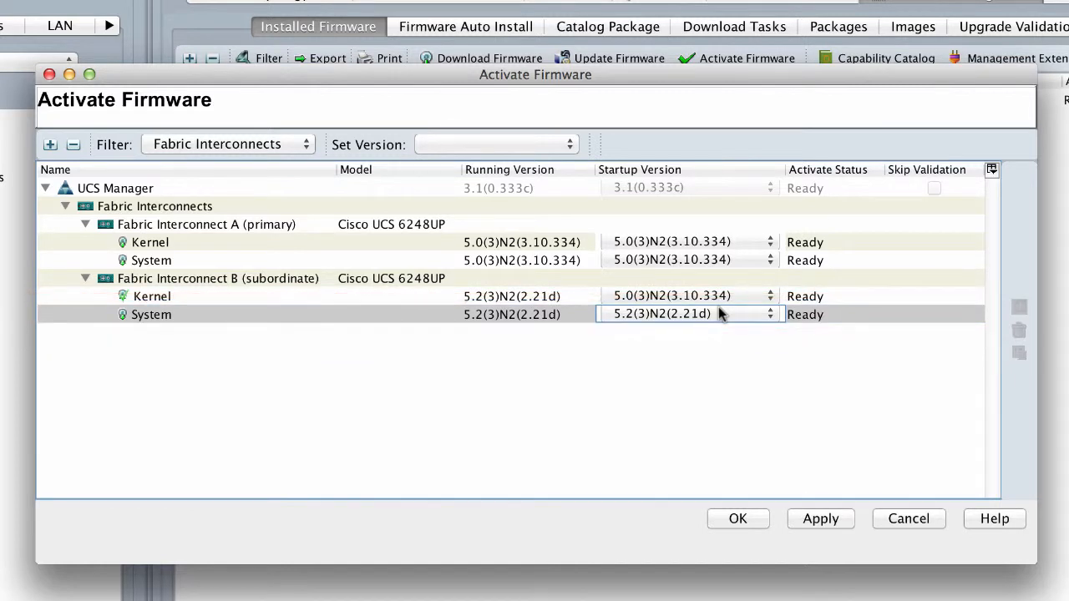
pyautogui.click(685, 314)
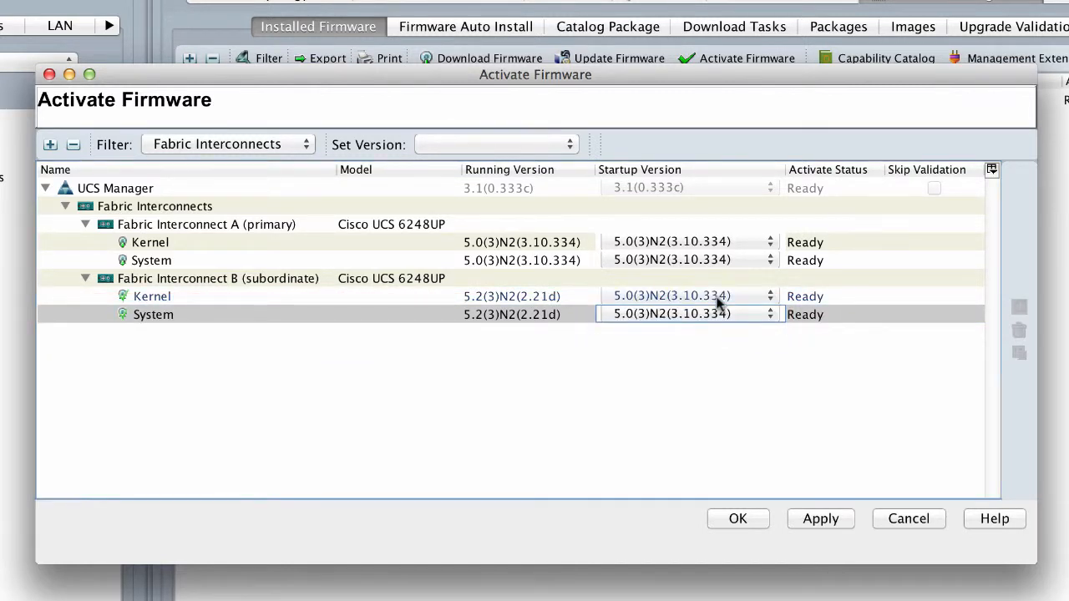
pyautogui.click(820, 518)
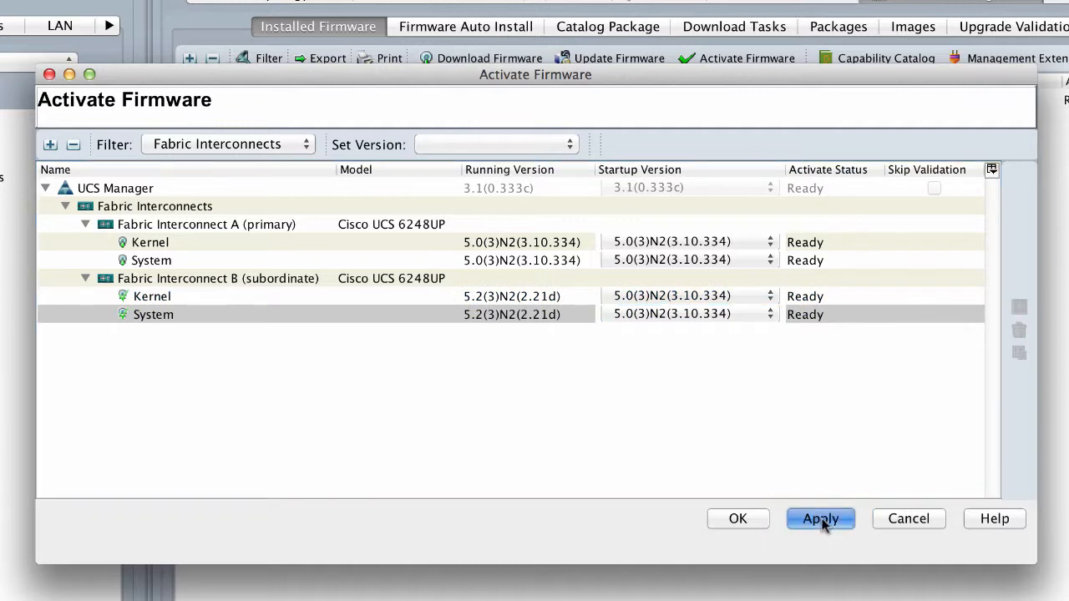
# Step: Apply the startup versions, accept interconnect B's reboot, acknowledge activation and return to Installed Firmware
pyautogui.click(818, 518)
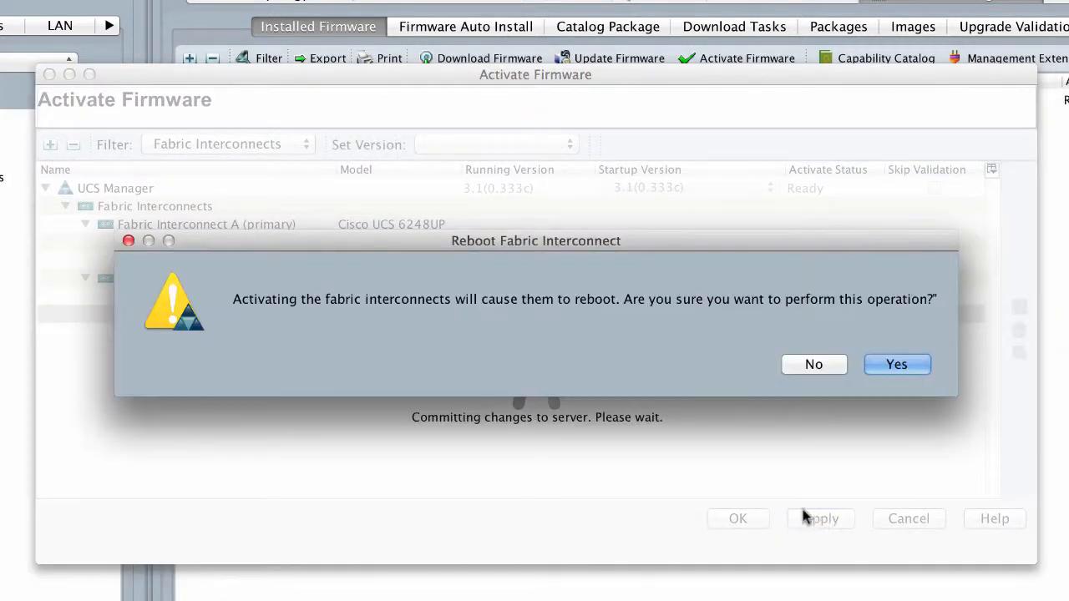
pyautogui.moveTo(895, 364)
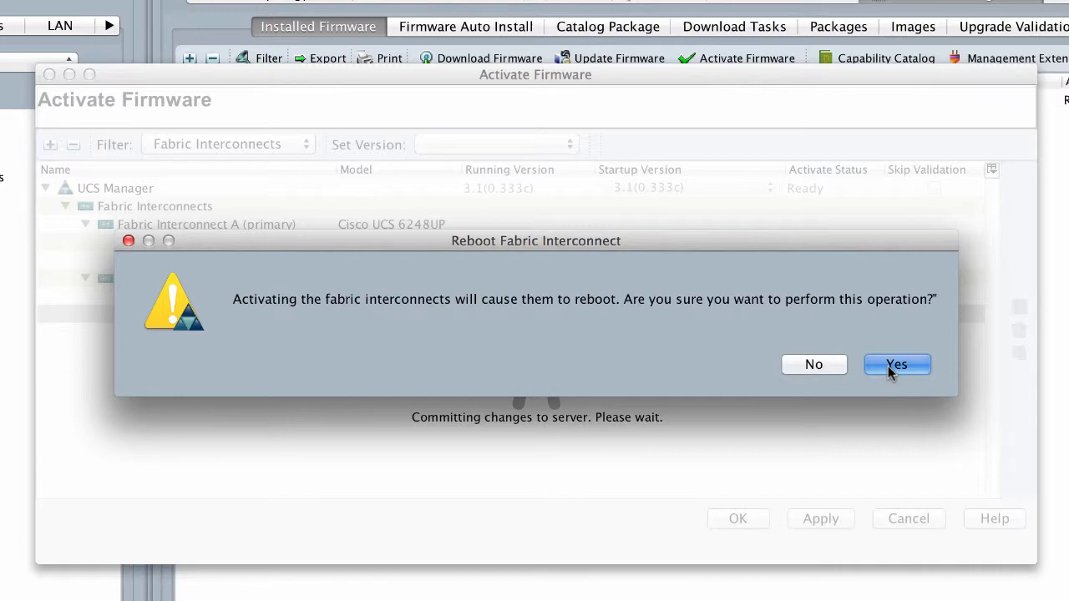
pyautogui.click(895, 365)
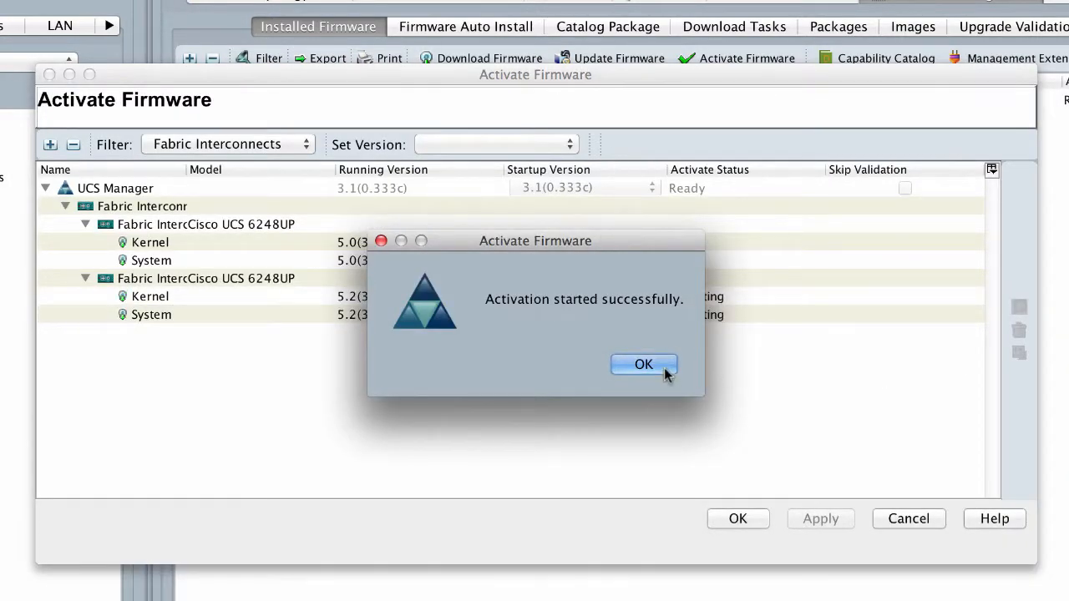
pyautogui.click(643, 364)
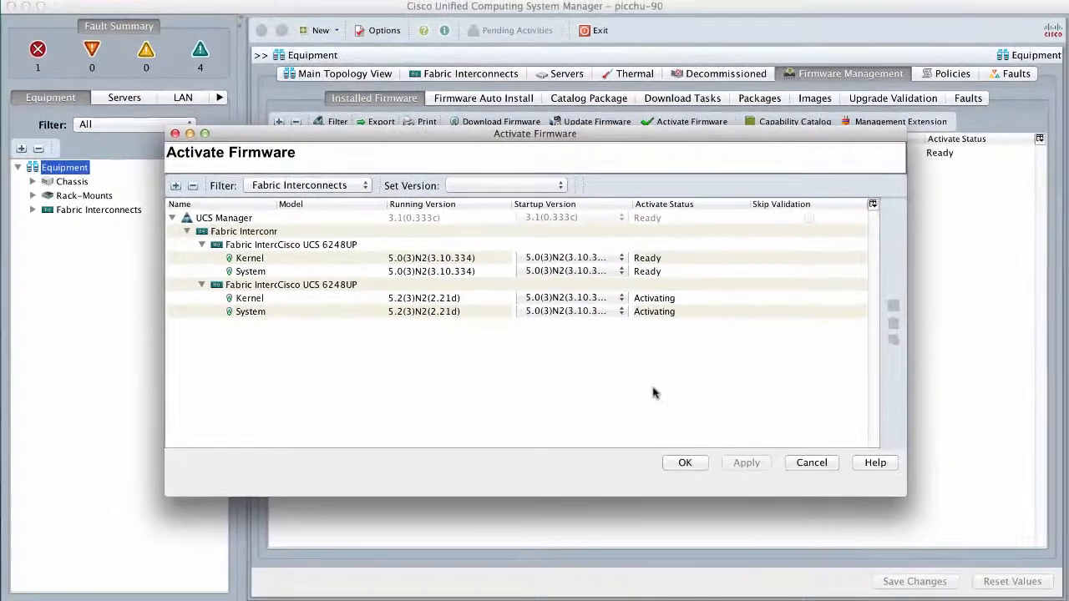
pyautogui.click(685, 463)
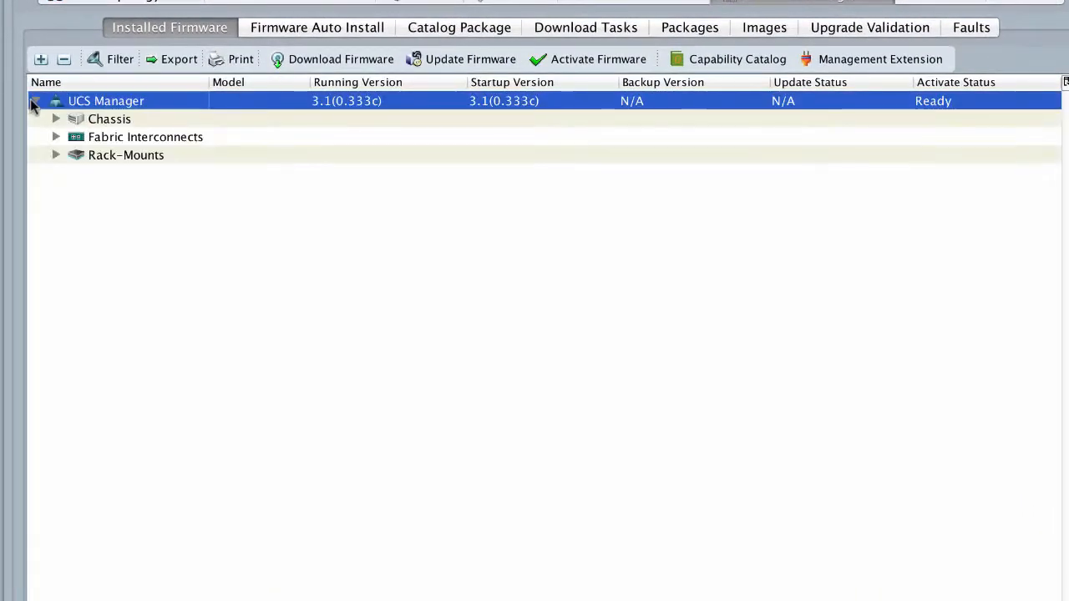
# Step: Expand Fabric Interconnects > Fabric Interconnect B to show its Kernel and System firmware Activating
pyautogui.click(57, 137)
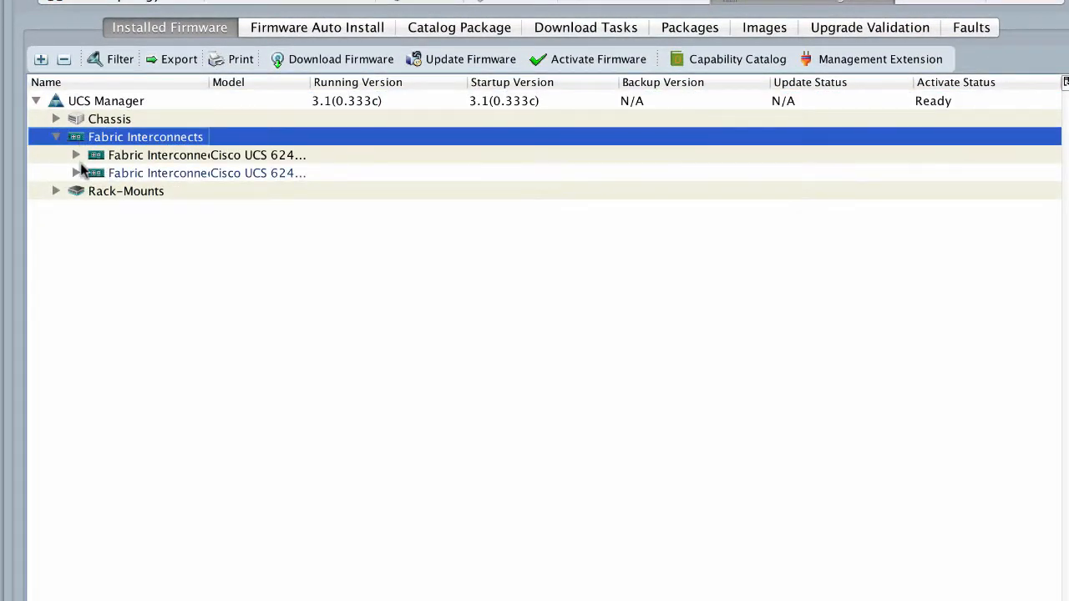
pyautogui.click(77, 172)
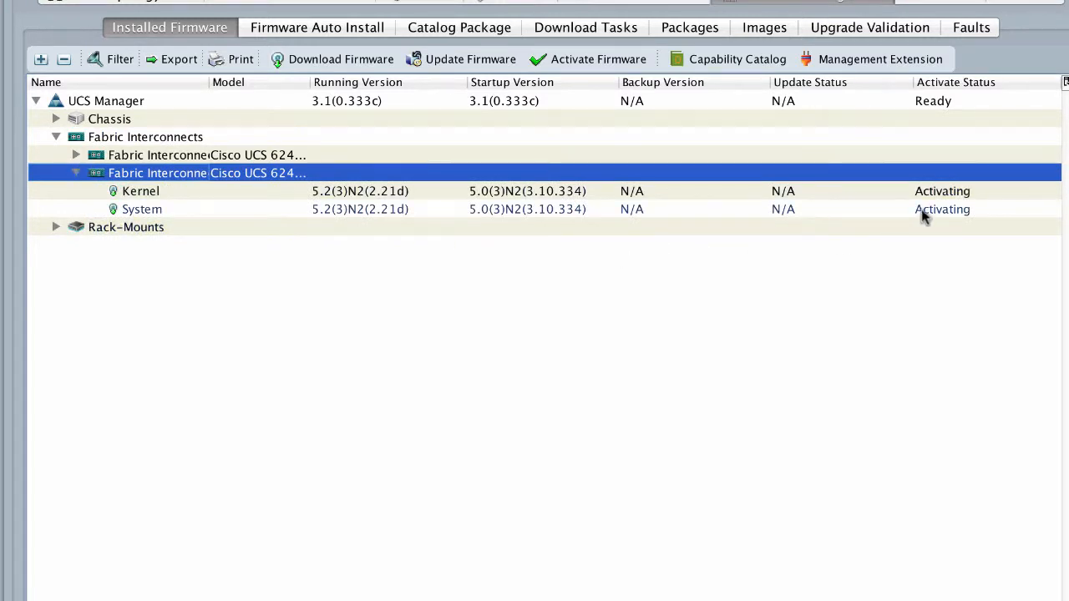
pyautogui.click(140, 191)
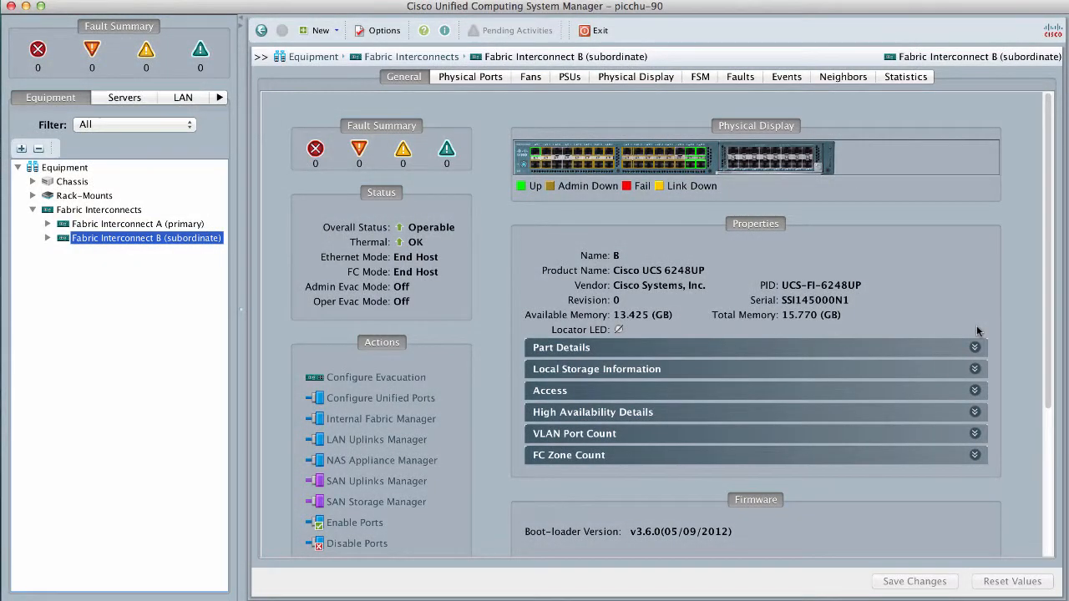
# Step: Expand Fabric Interconnect B's High Availability Details showing Ready Yes, State Up, Subordinate
pyautogui.scroll(-3)
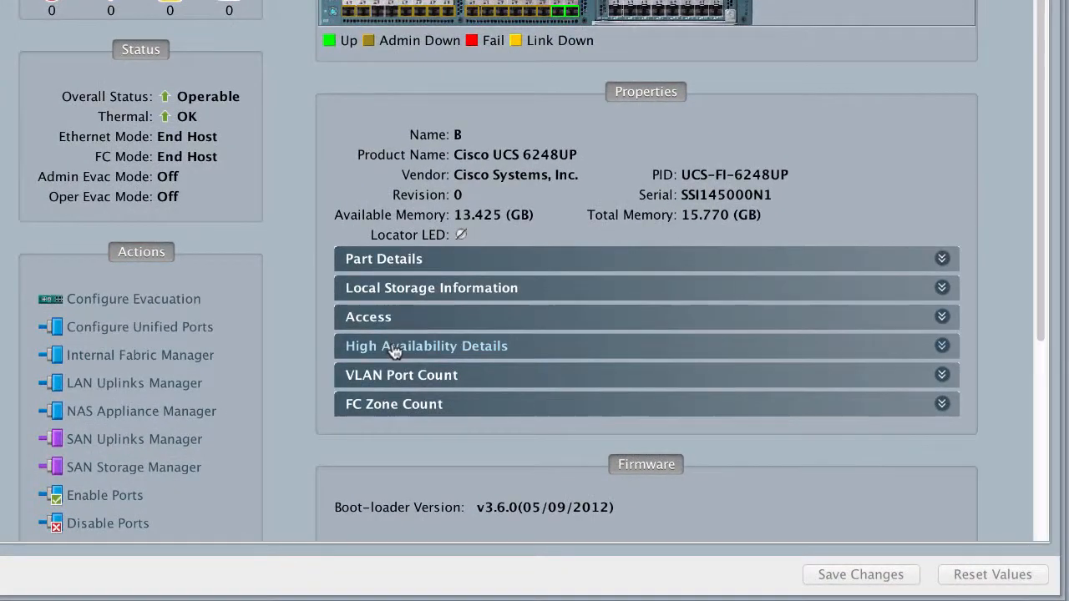
pyautogui.click(427, 346)
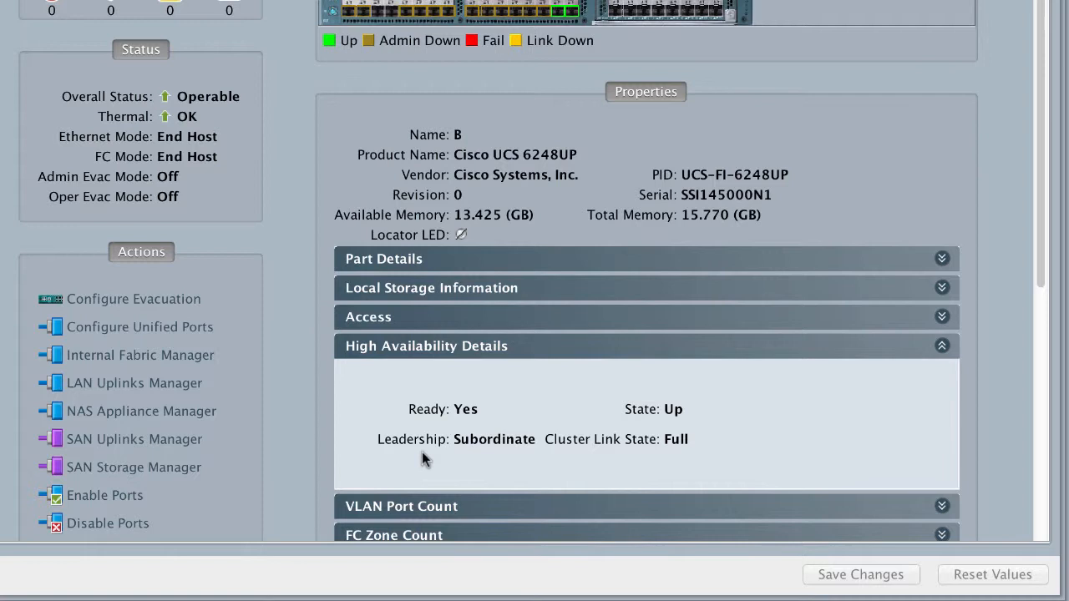
pyautogui.moveTo(698, 456)
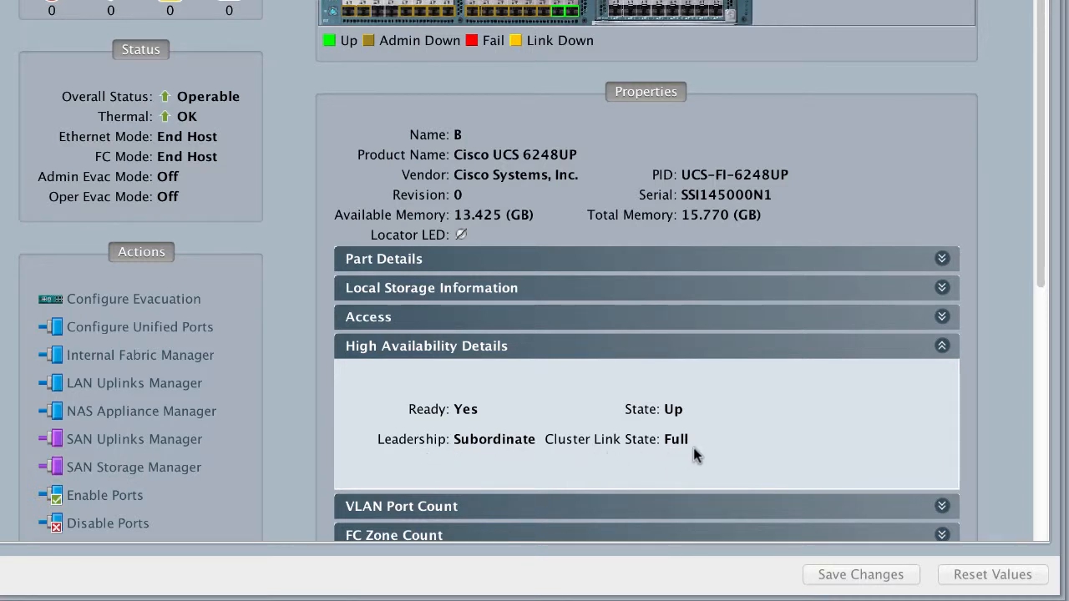
pyautogui.moveTo(471, 424)
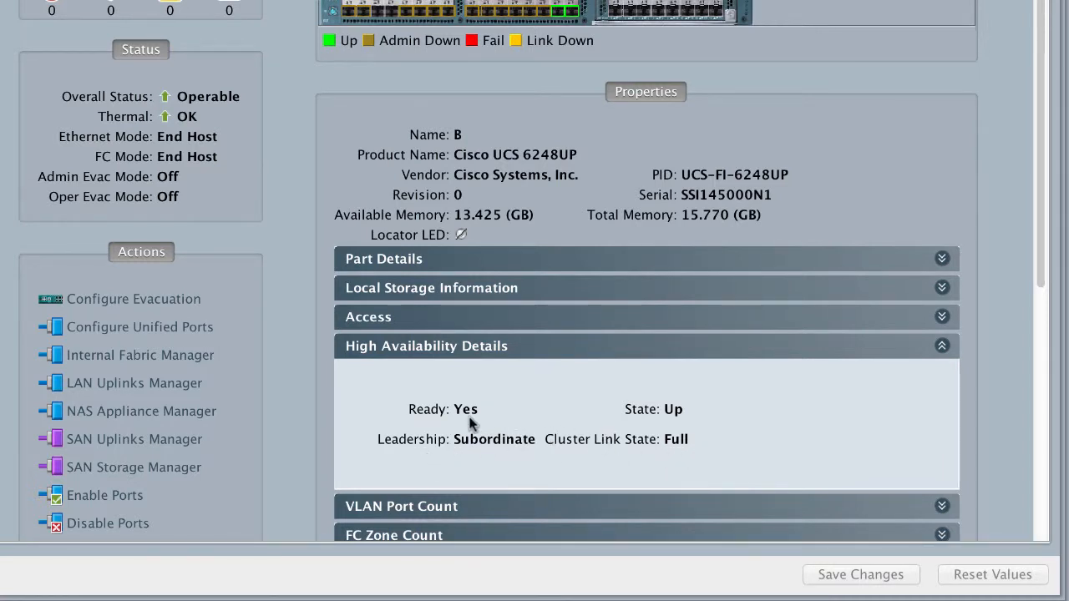
pyautogui.moveTo(466, 421)
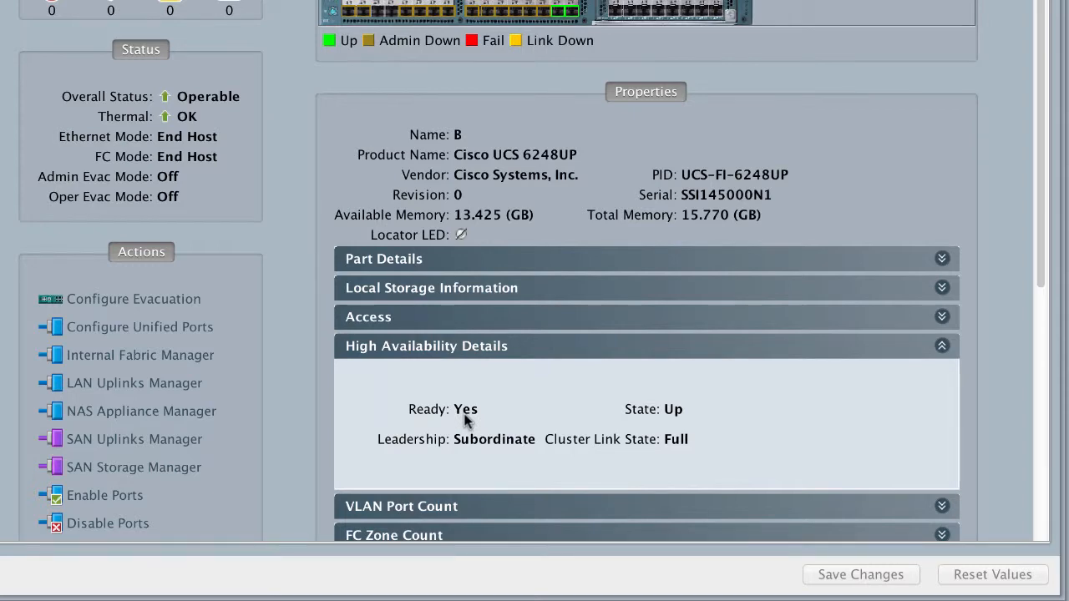